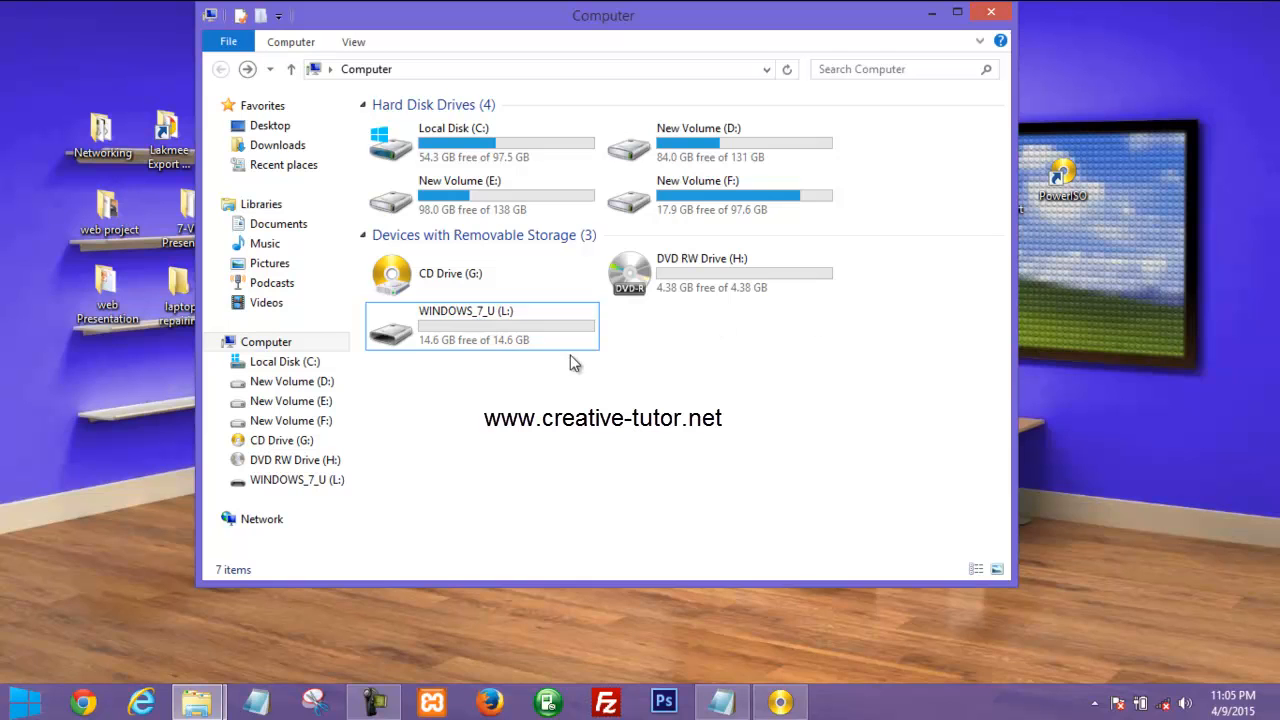
Show the Tools menu listing the disc and drive utilities
click(480, 324)
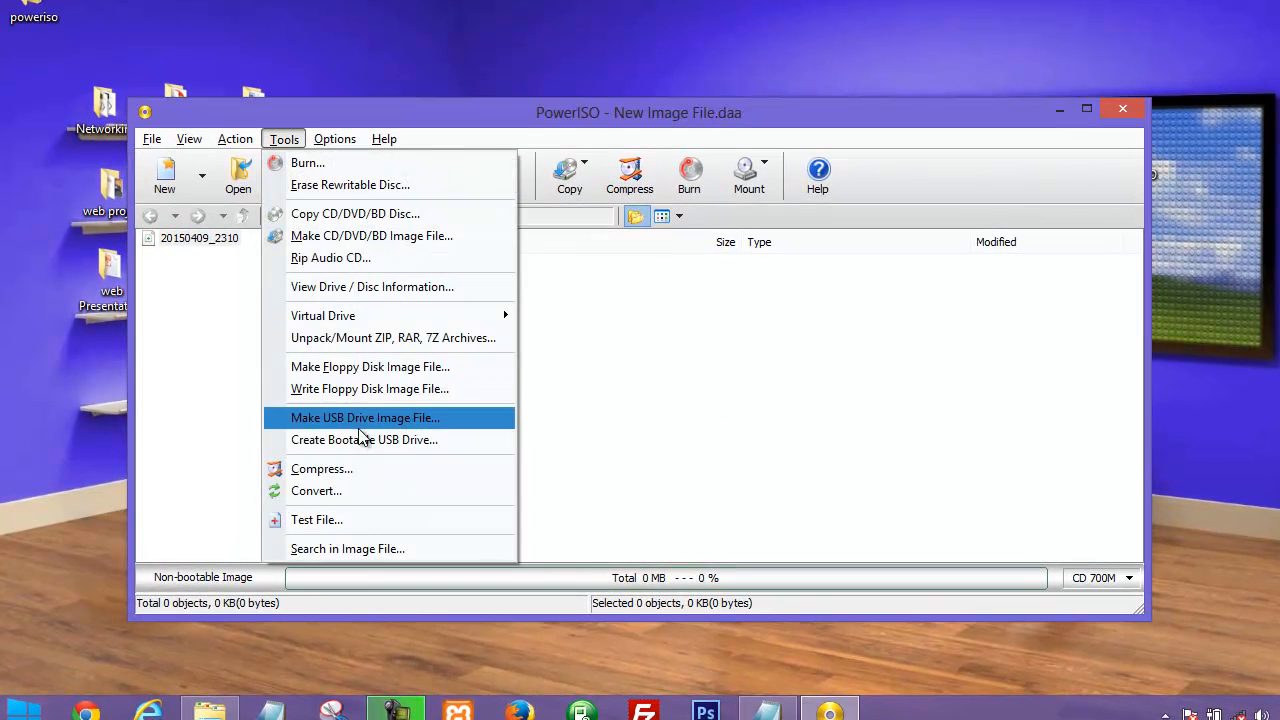
Choose Create Bootable USB Drive for the Windows 7 Ultimate (32 Bit) ISO
click(364, 440)
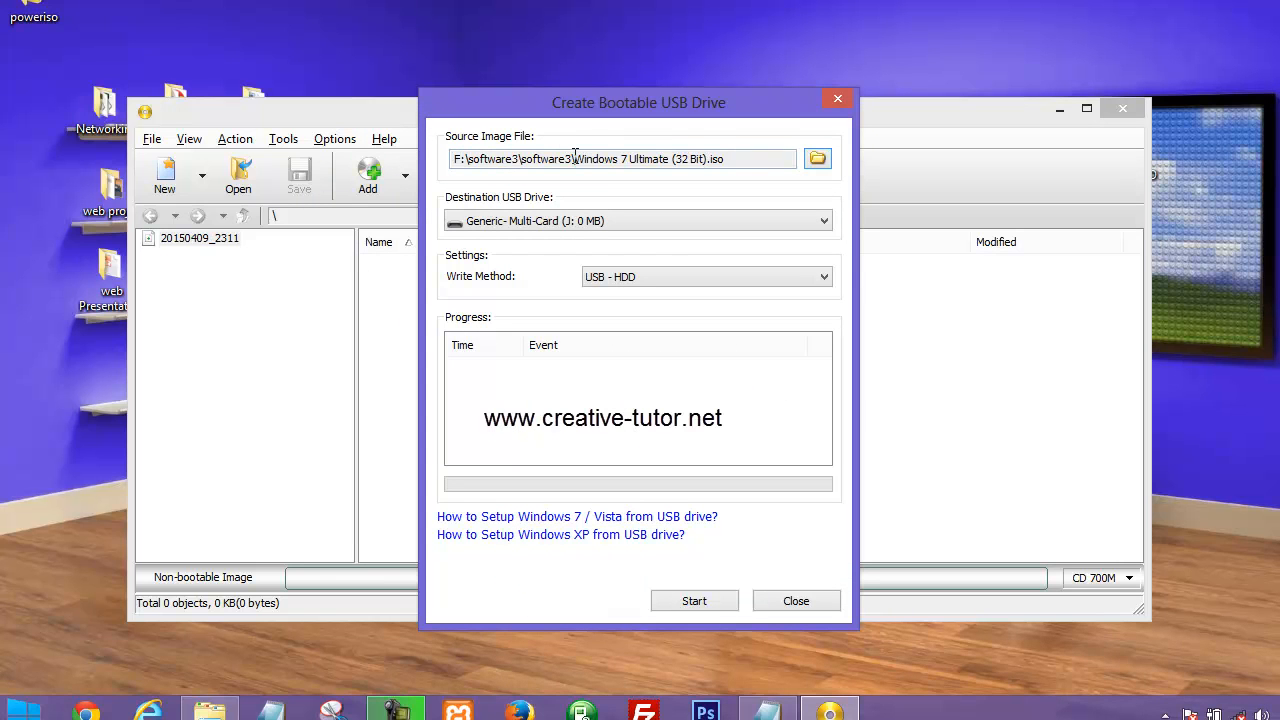